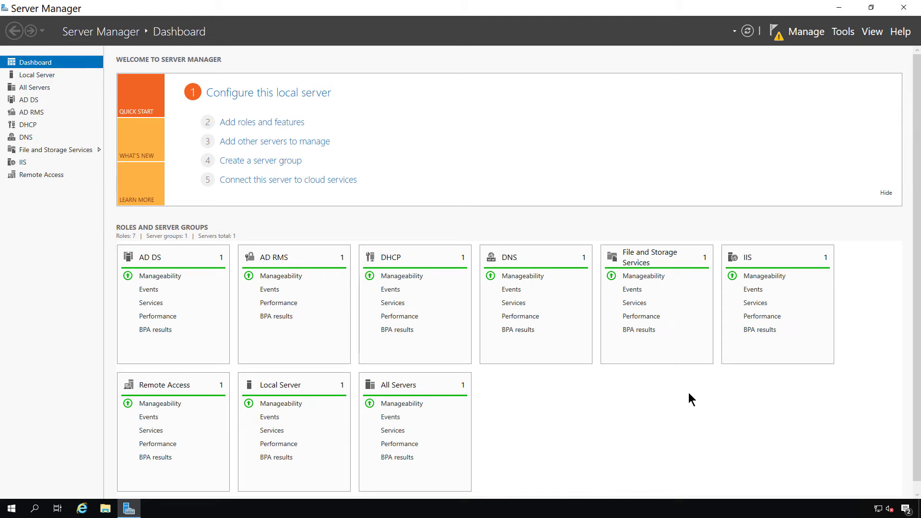
{"action": "mouse_move", "coordinate": [825, 57]}
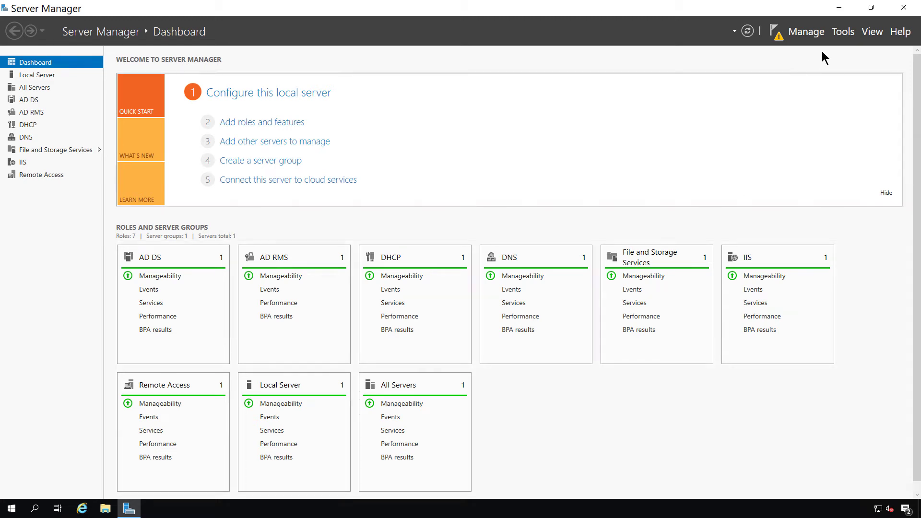
- Launch Group Policy Management from Server Manager's Tools menu to view Ascend.int's linked policies
{"action": "left_click", "coordinate": [843, 31]}
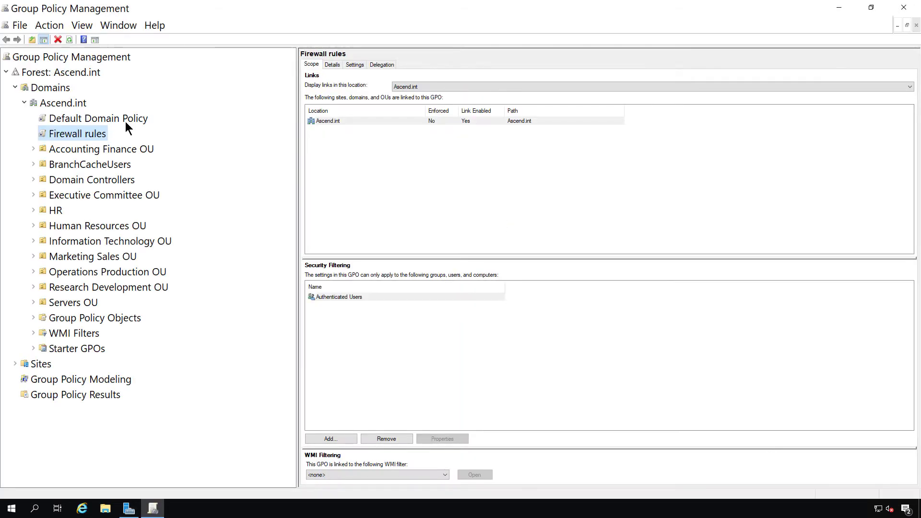
- Edit the Default Domain Policy in a maximized editor with a widened policy tree
{"action": "left_click", "coordinate": [98, 118]}
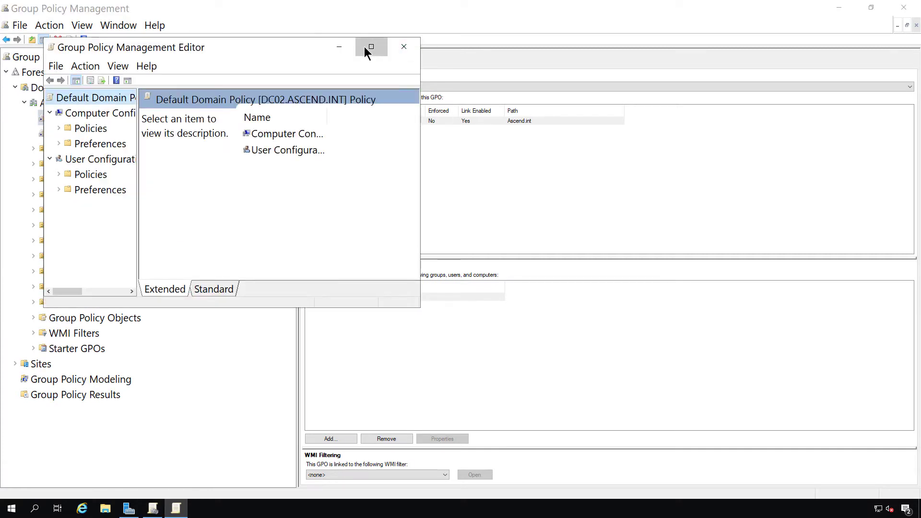
{"action": "left_click", "coordinate": [371, 47]}
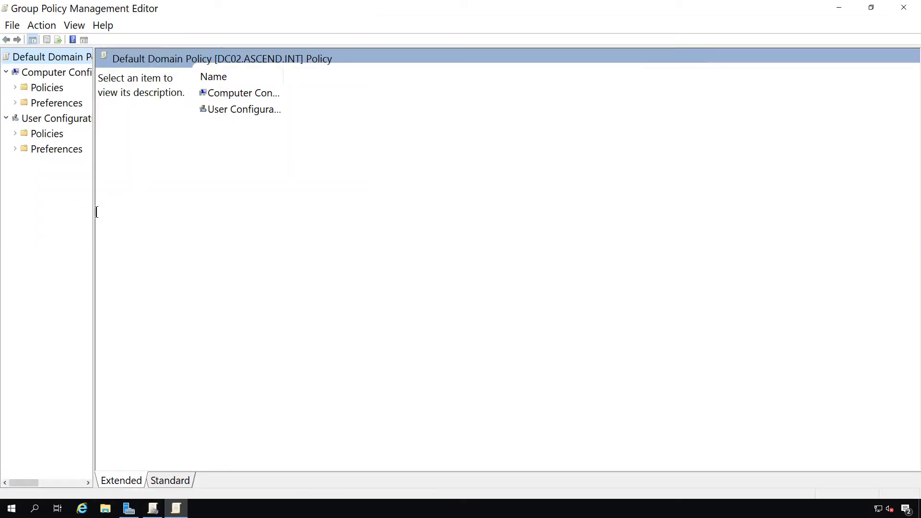
{"action": "left_click_drag", "start_coordinate": [94, 235], "coordinate": [168, 235]}
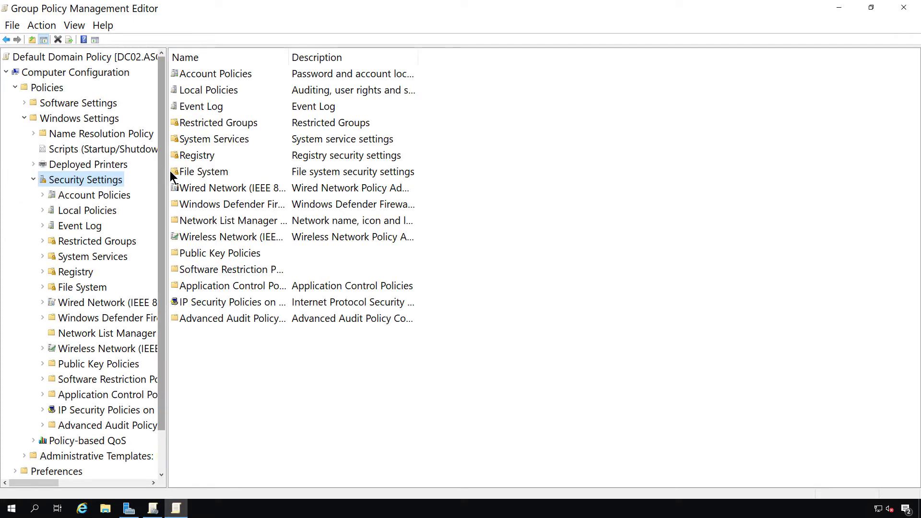
- Show the Password Policy settings and widen the Policy column so names read fully
{"action": "left_click", "coordinate": [92, 194]}
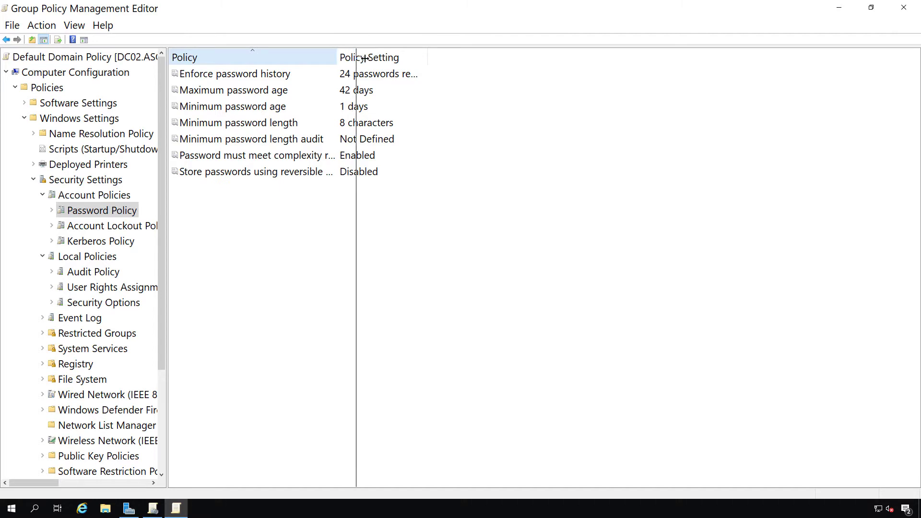
{"action": "left_click_drag", "start_coordinate": [356, 57], "coordinate": [433, 57]}
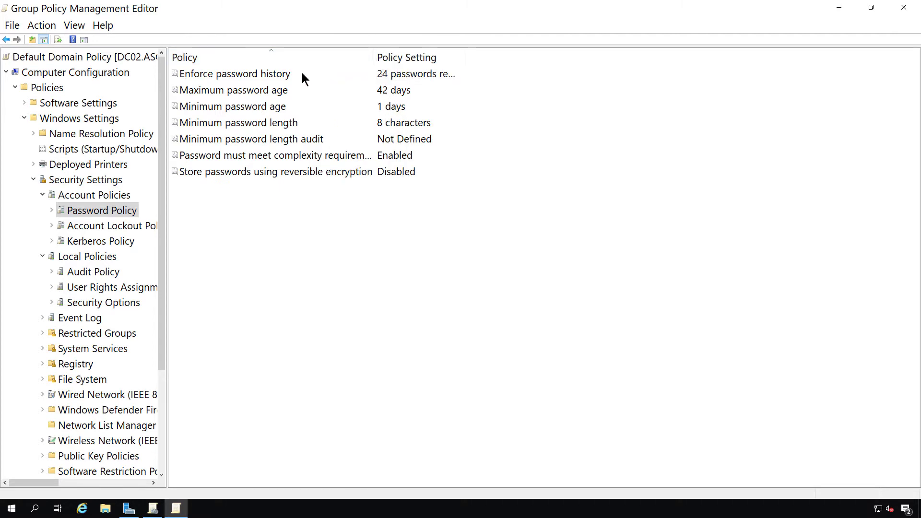
- Change Enforce password history from 24 to 5 passwords remembered
{"action": "left_click", "coordinate": [235, 73]}
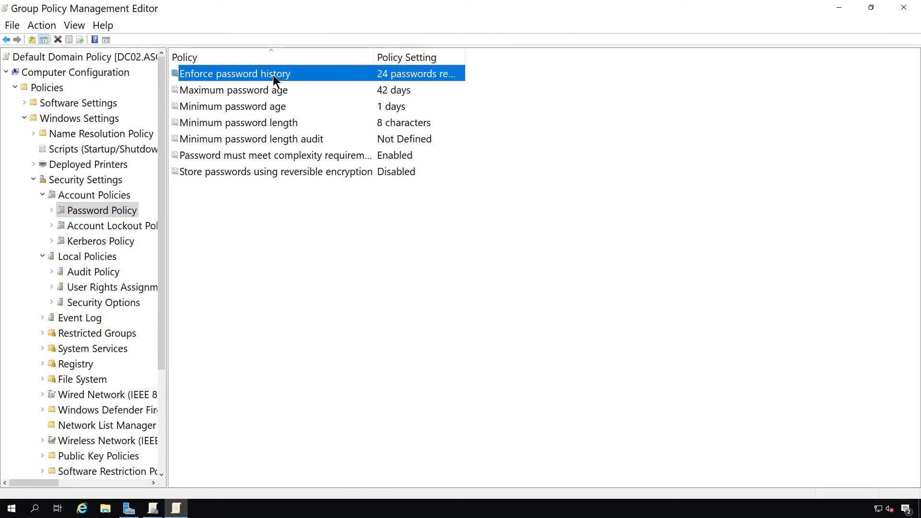
{"action": "double_click", "coordinate": [235, 73]}
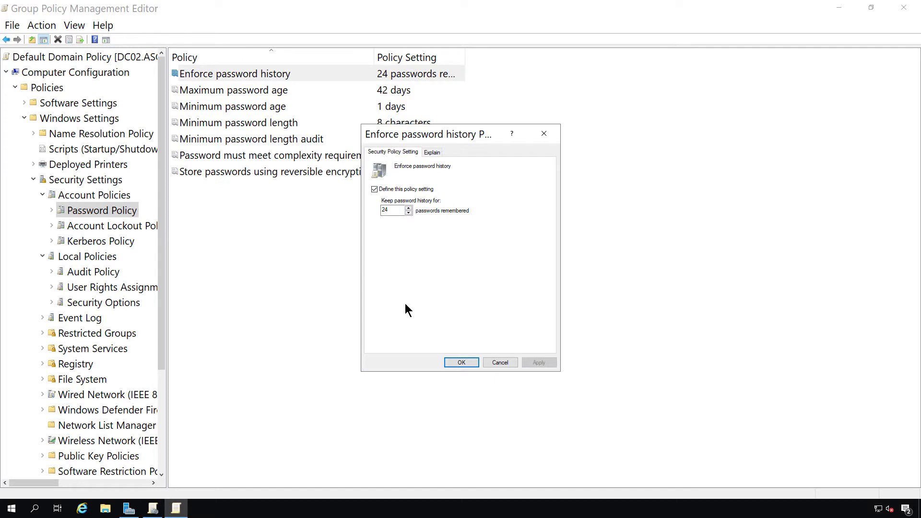
{"action": "mouse_move", "coordinate": [415, 233]}
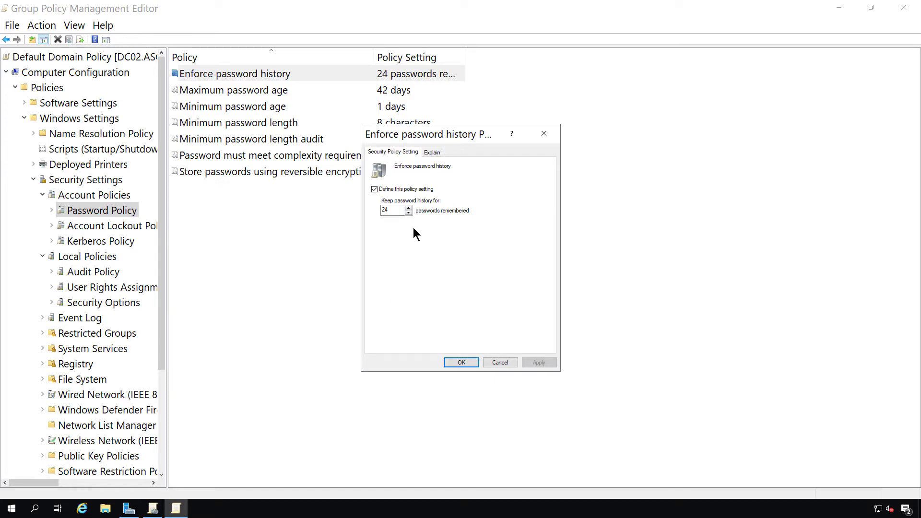
{"action": "left_click", "coordinate": [392, 210]}
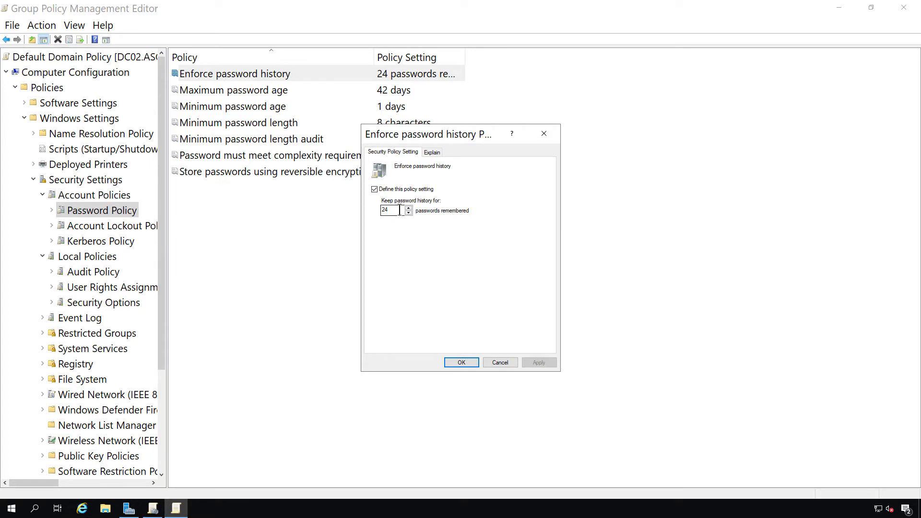
{"action": "triple_click", "coordinate": [390, 210]}
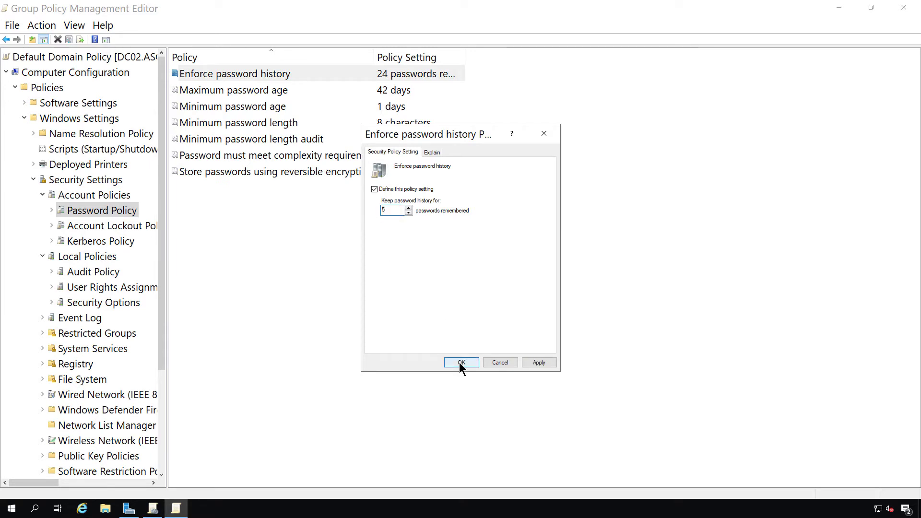
{"action": "left_click", "coordinate": [461, 363]}
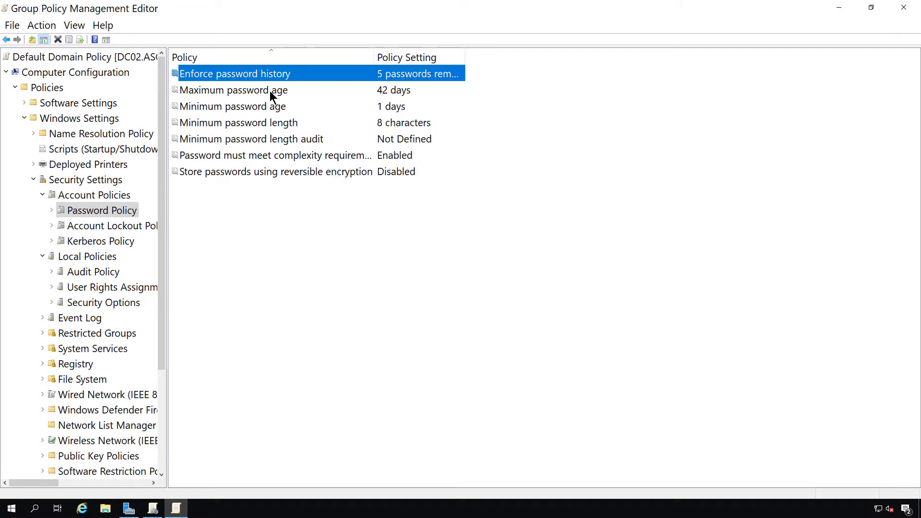
- Change Maximum password age from 42 to 90 days
{"action": "double_click", "coordinate": [234, 90]}
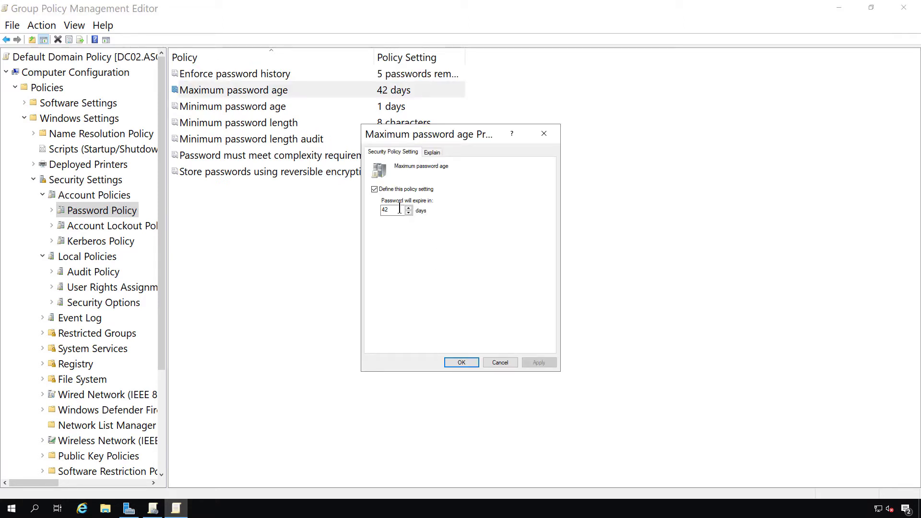
{"action": "triple_click", "coordinate": [391, 210]}
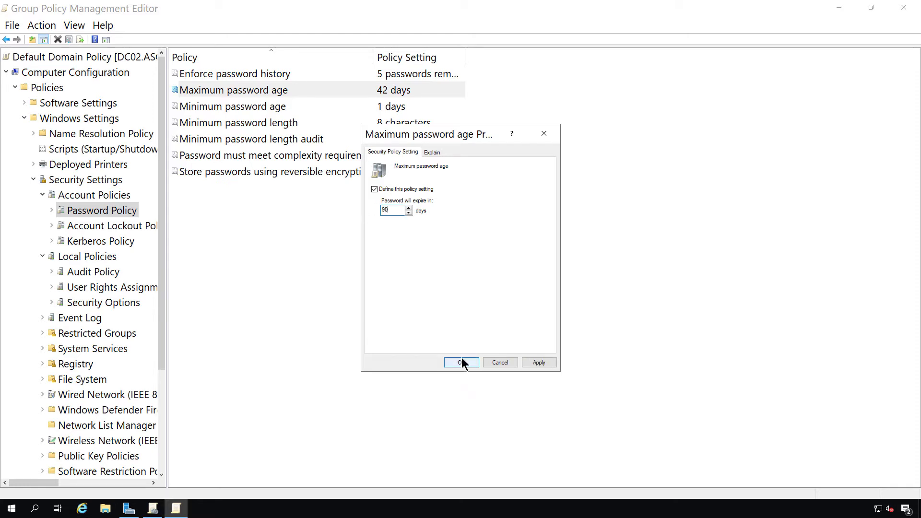
{"action": "left_click", "coordinate": [460, 363]}
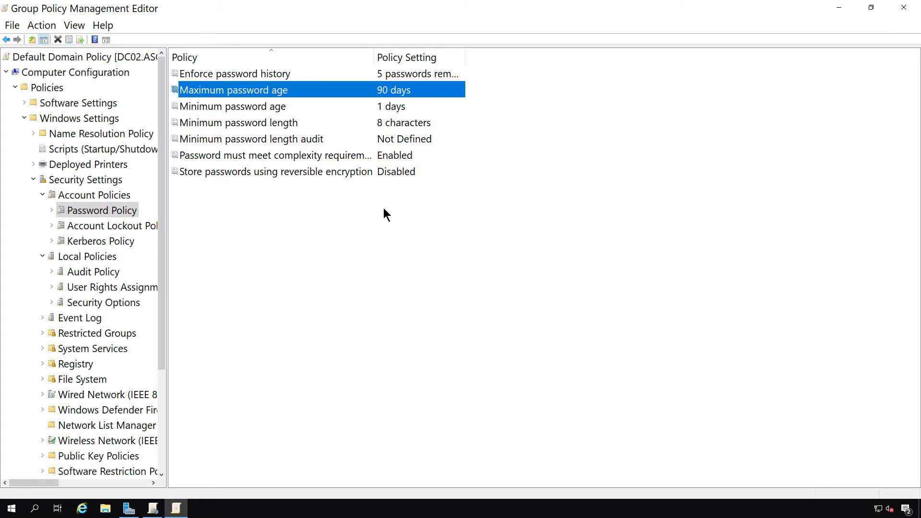
{"action": "mouse_move", "coordinate": [316, 123]}
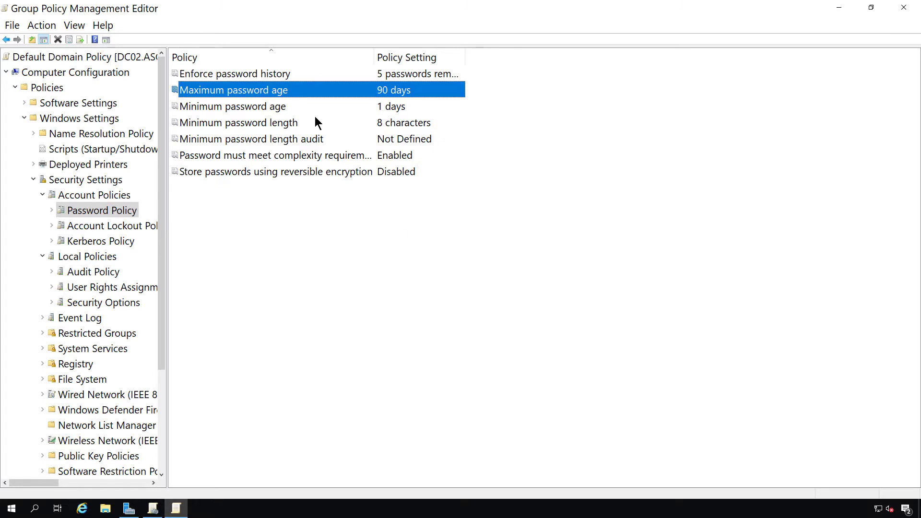
{"action": "left_click", "coordinate": [233, 107]}
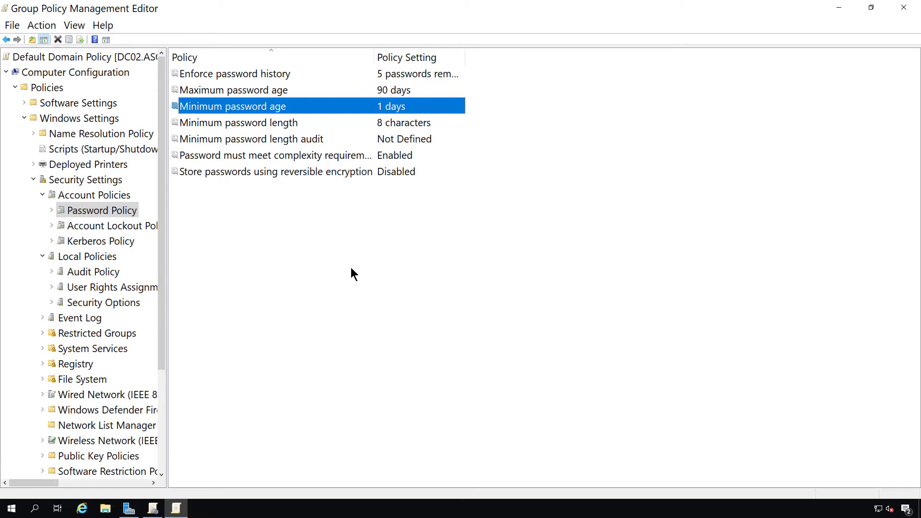
{"action": "mouse_move", "coordinate": [293, 136]}
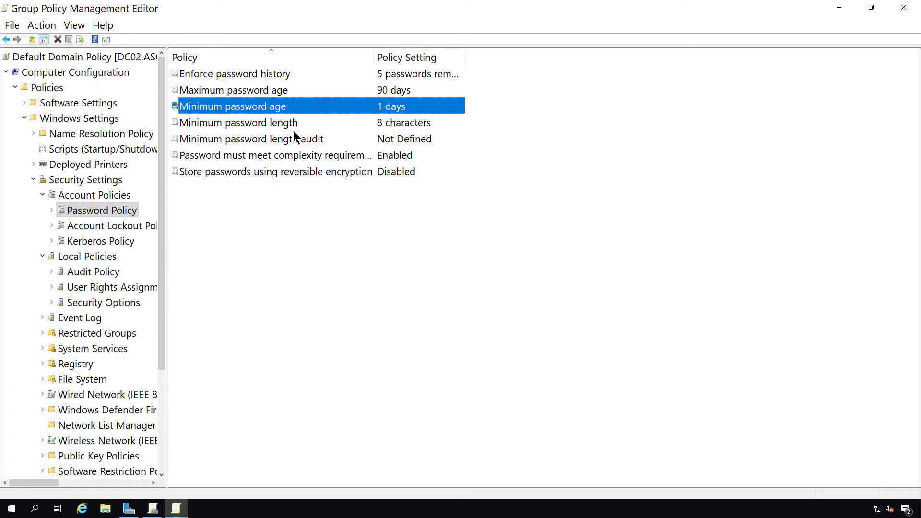
- Set Minimum password length to 14 characters instead of 8
{"action": "left_click", "coordinate": [239, 123]}
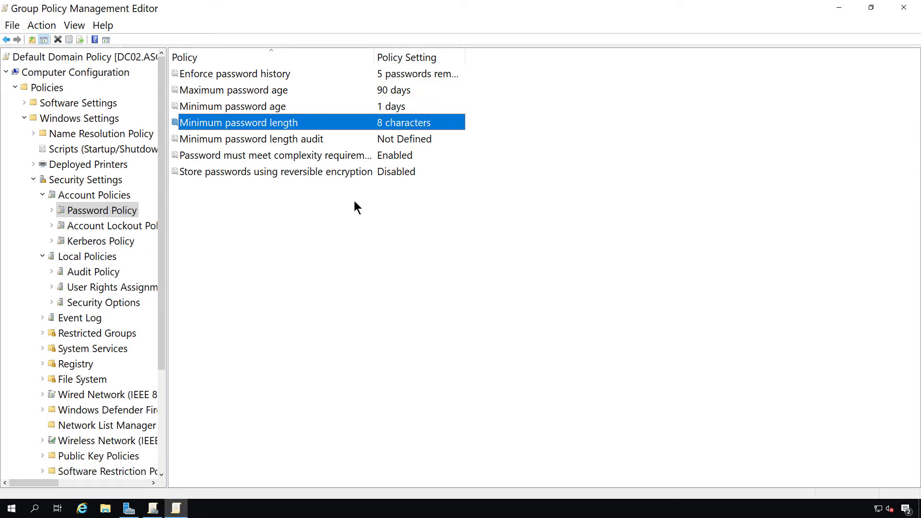
{"action": "double_click", "coordinate": [239, 123]}
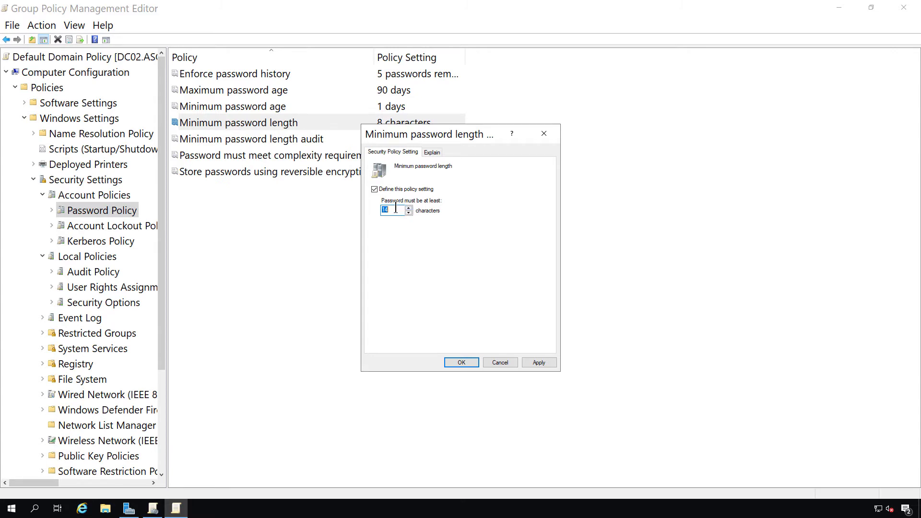
{"action": "mouse_move", "coordinate": [411, 234]}
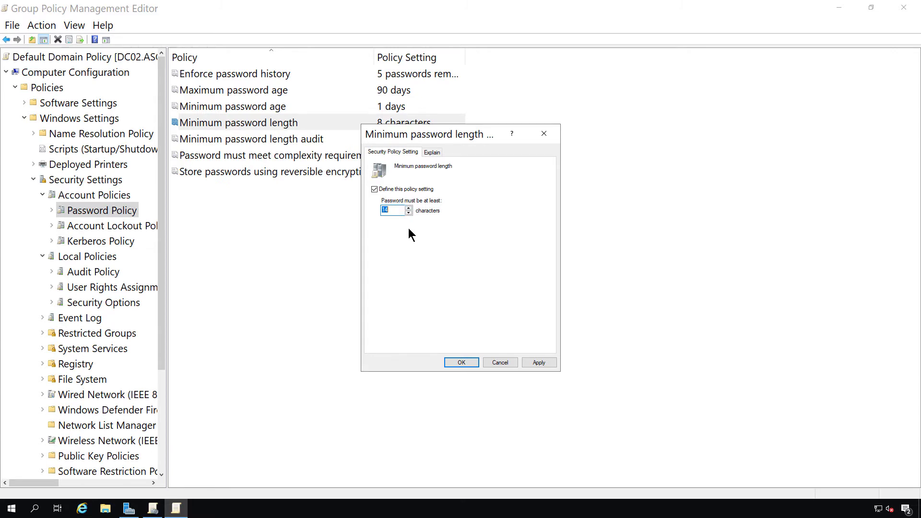
{"action": "left_click", "coordinate": [461, 363]}
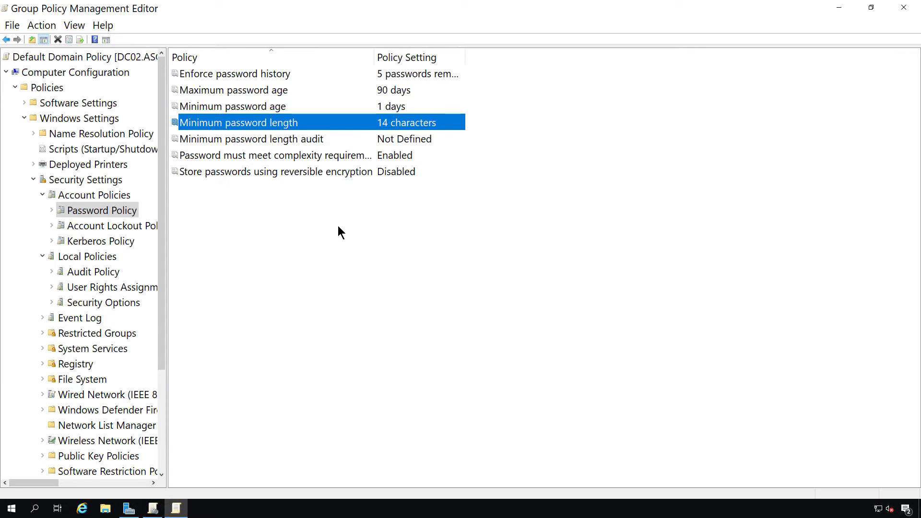
{"action": "mouse_move", "coordinate": [295, 122]}
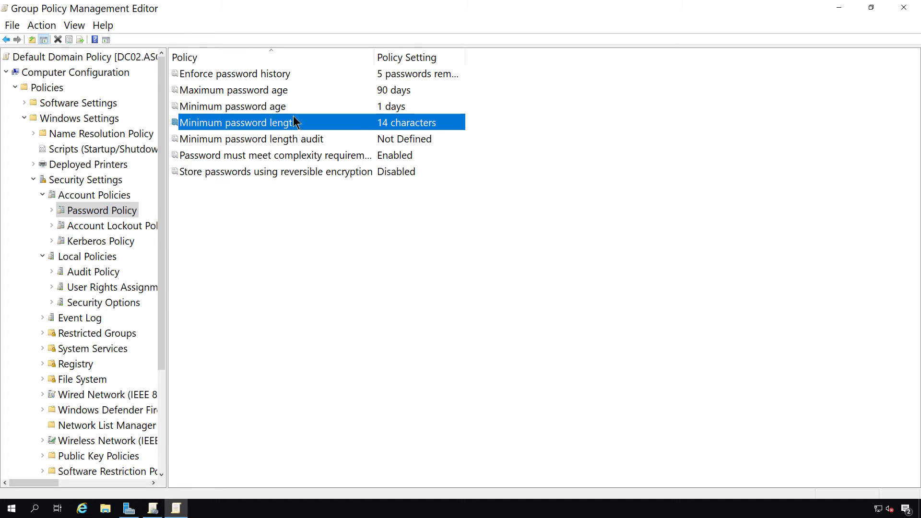
- Set Minimum password length back to 8 characters
{"action": "double_click", "coordinate": [238, 122]}
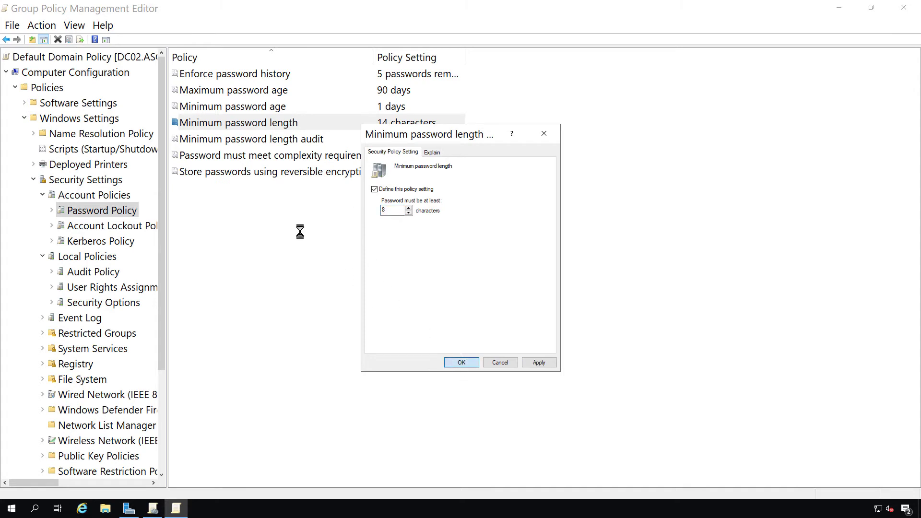
{"action": "left_click", "coordinate": [461, 362]}
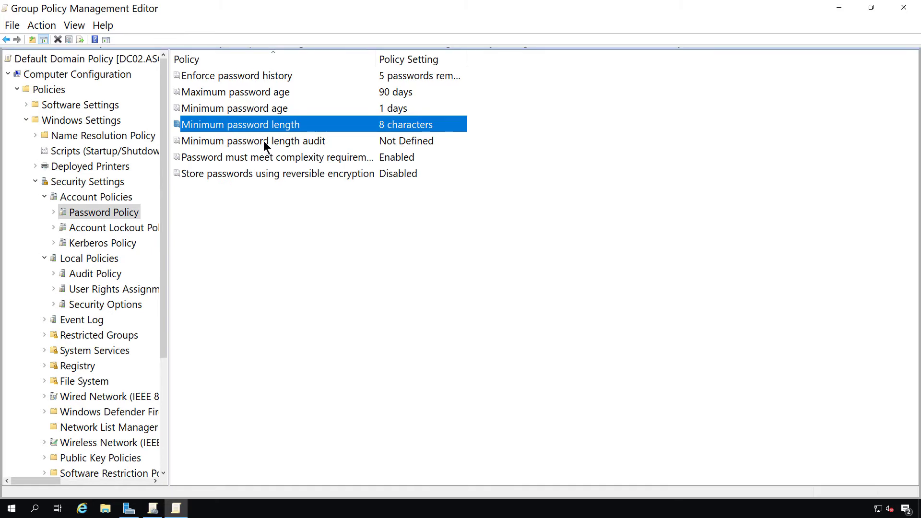
{"action": "left_click", "coordinate": [253, 140]}
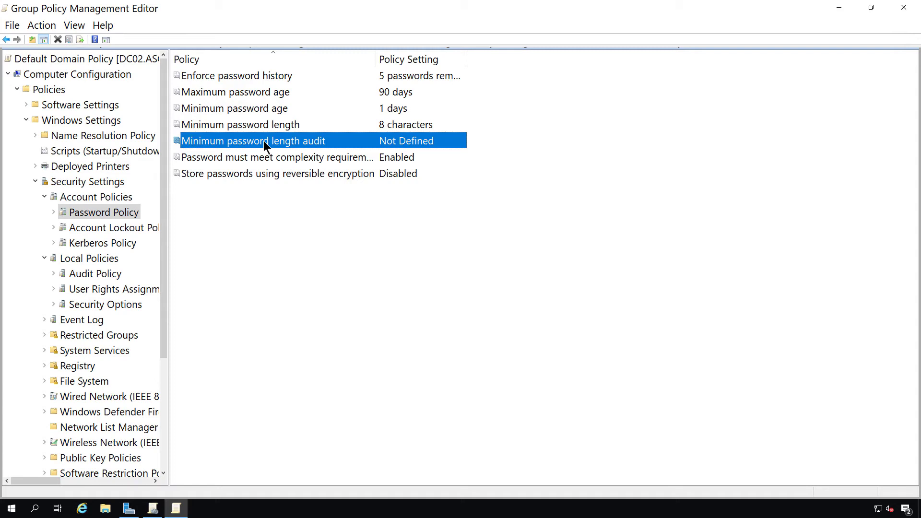
- Open the Enabled password complexity requirement setting and read its explanation
{"action": "left_click", "coordinate": [276, 157]}
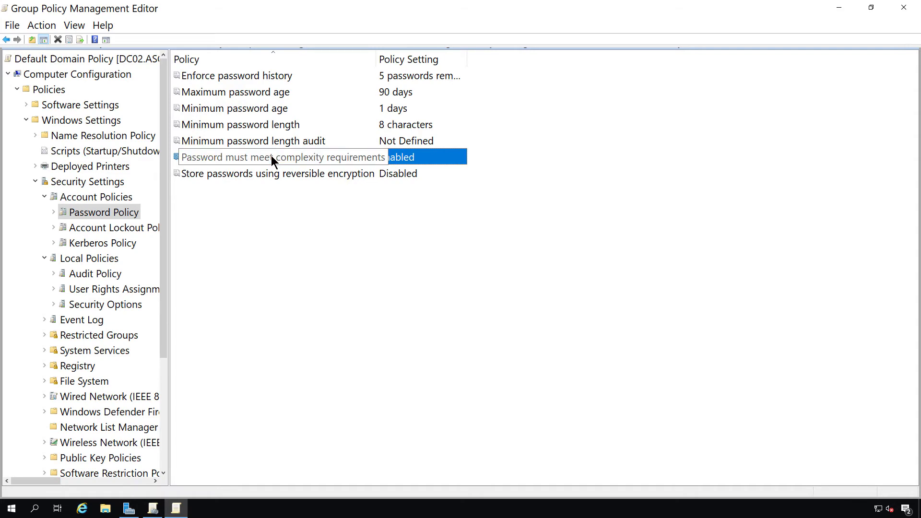
{"action": "double_click", "coordinate": [280, 157]}
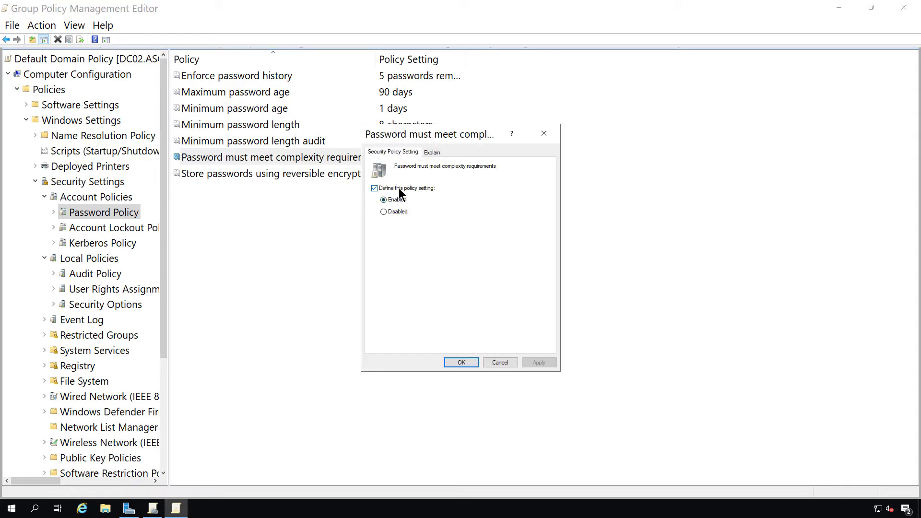
{"action": "mouse_move", "coordinate": [442, 252]}
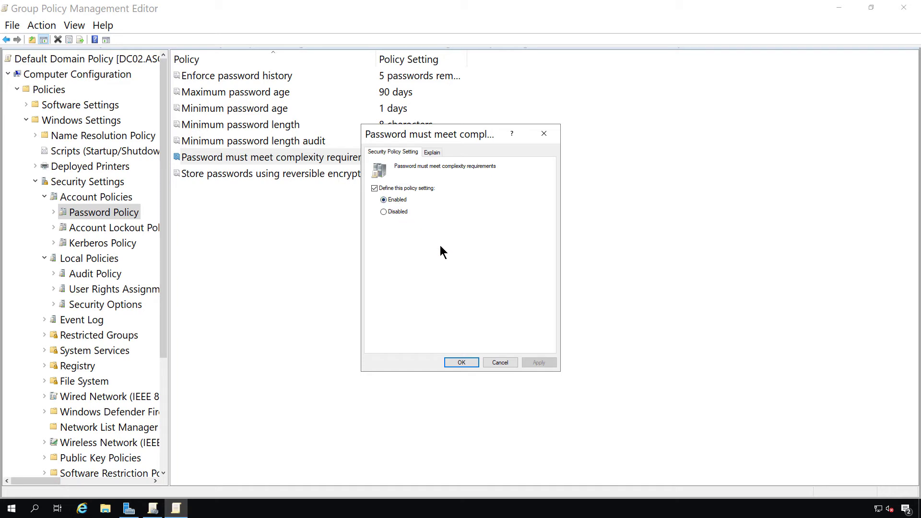
{"action": "left_click", "coordinate": [432, 152]}
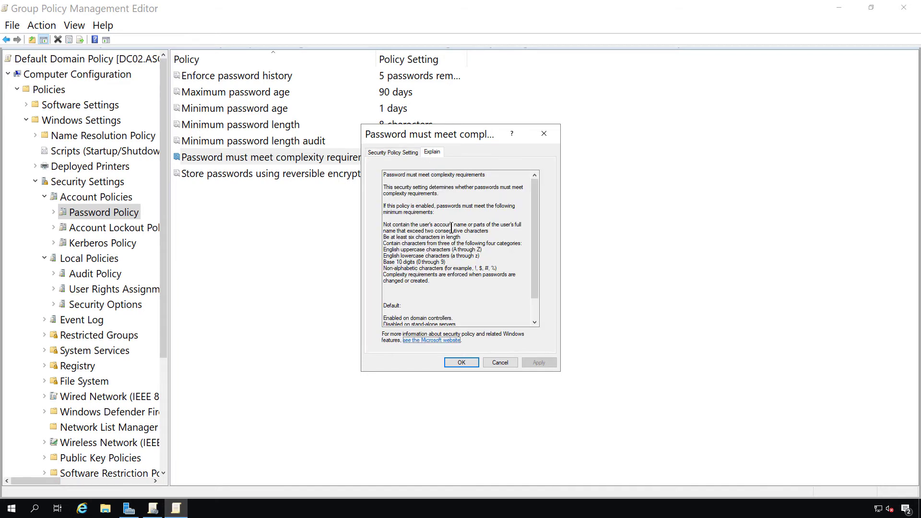
{"action": "mouse_move", "coordinate": [466, 269]}
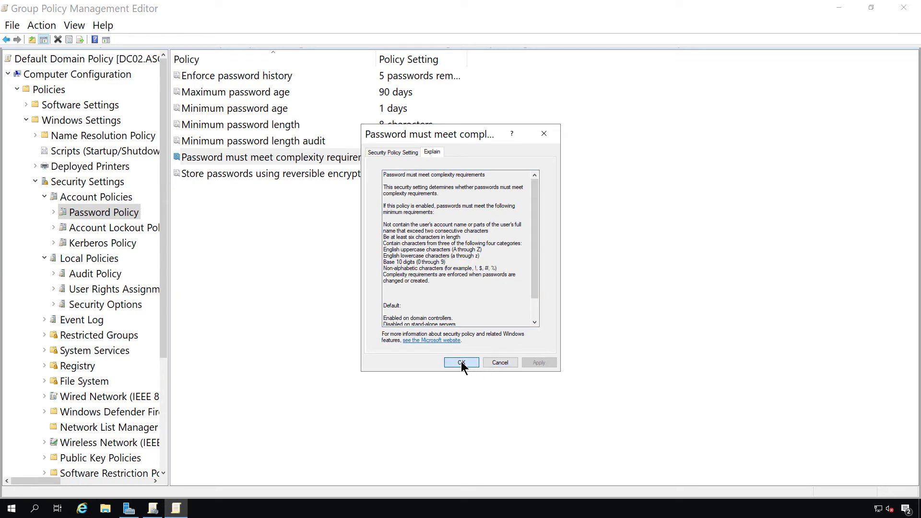
- Keep complexity Enabled, review reversible encryption's explanation, and leave it Disabled
{"action": "left_click", "coordinate": [461, 363]}
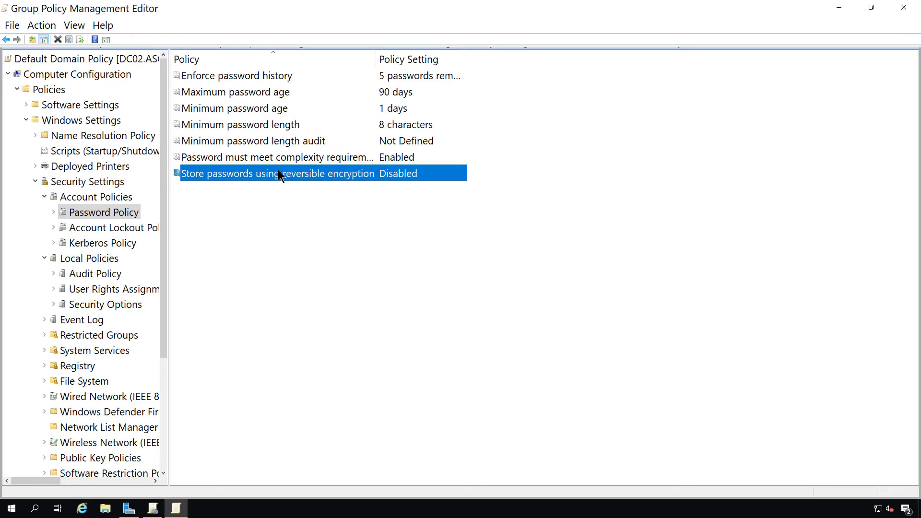
{"action": "double_click", "coordinate": [276, 173]}
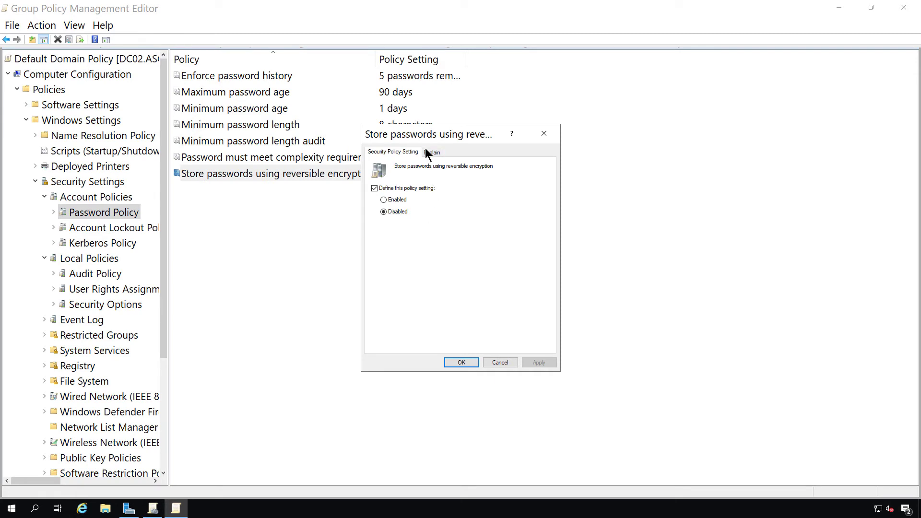
{"action": "left_click", "coordinate": [432, 152]}
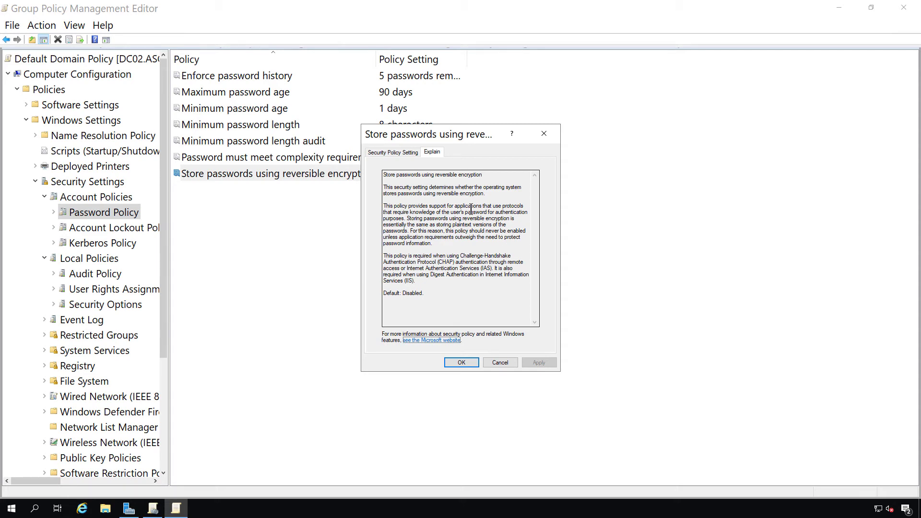
{"action": "left_click", "coordinate": [392, 152]}
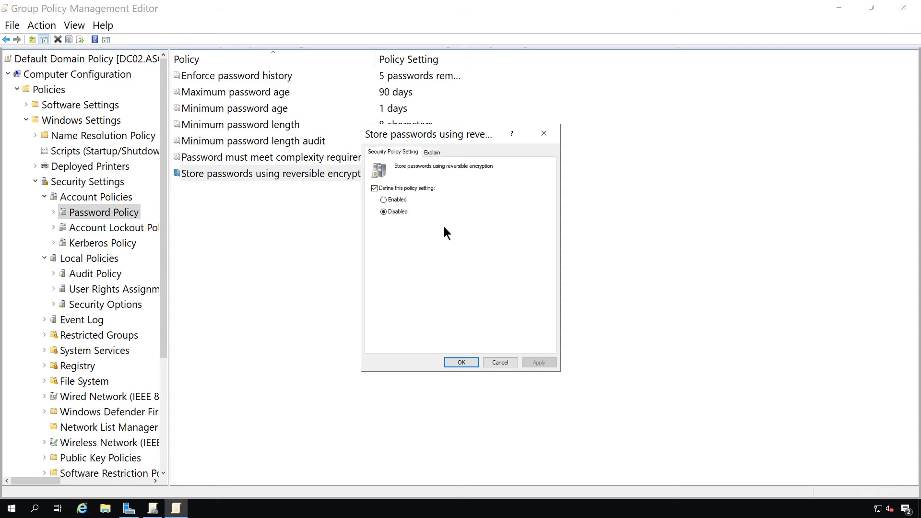
{"action": "left_click", "coordinate": [461, 362]}
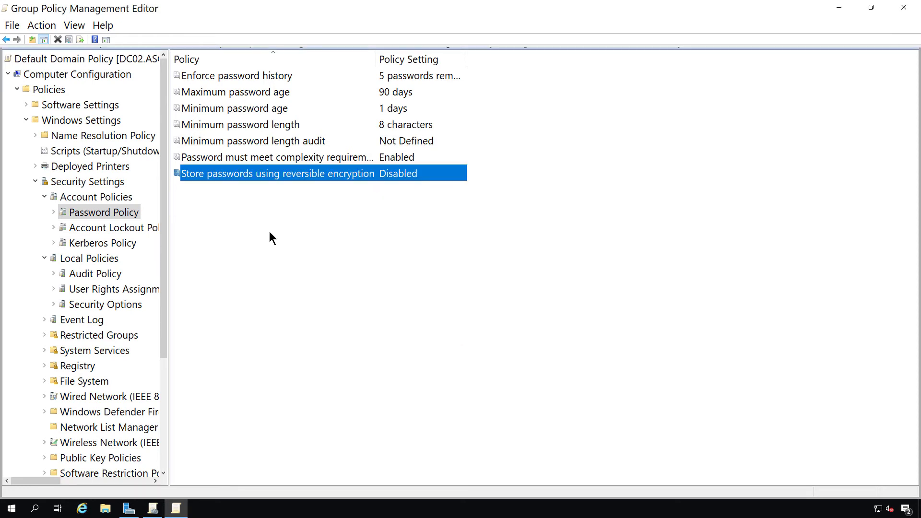
{"action": "mouse_move", "coordinate": [276, 230]}
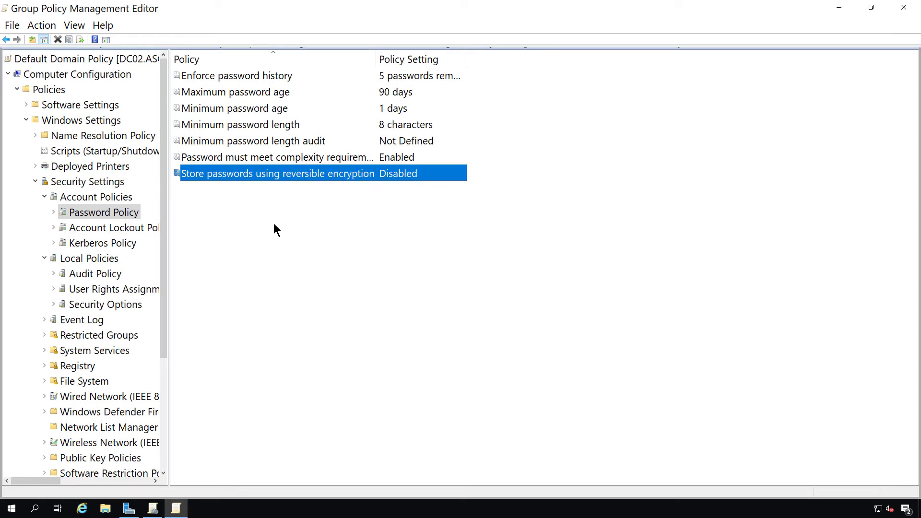
{"action": "mouse_move", "coordinate": [293, 203]}
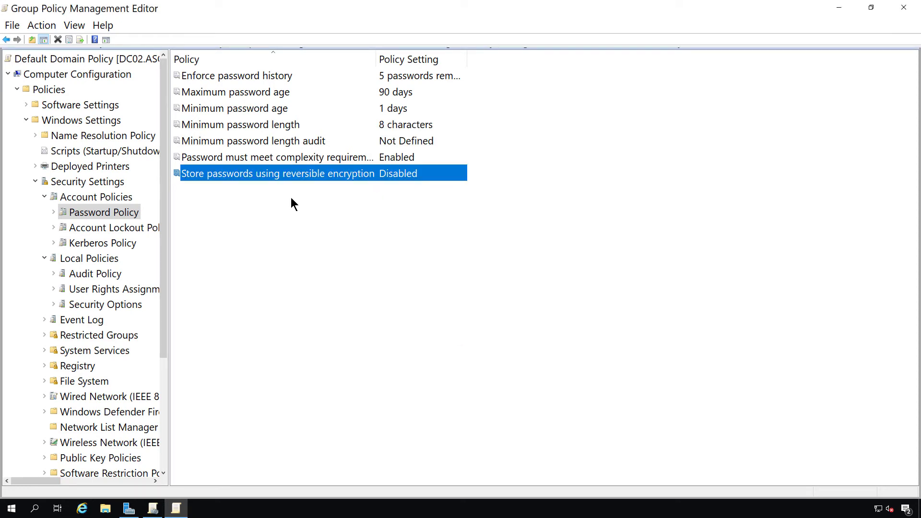
{"action": "left_click", "coordinate": [657, 146]}
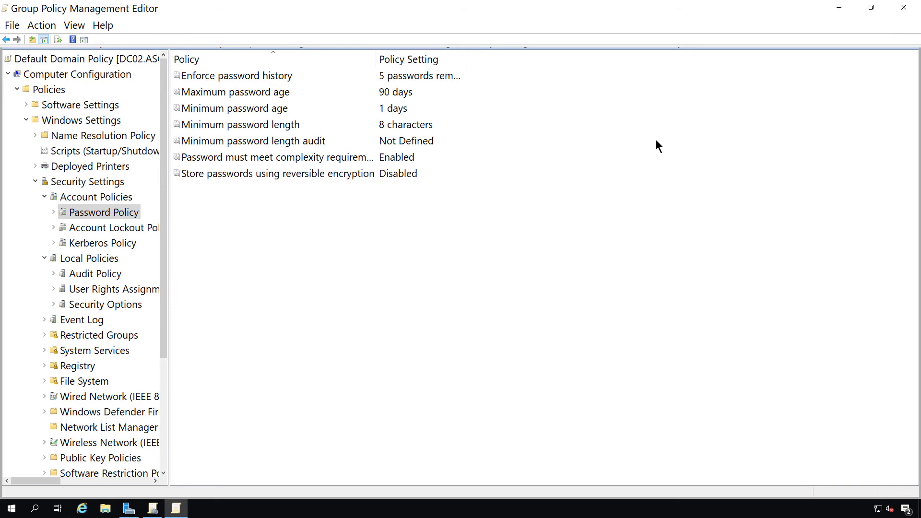
{"action": "left_click", "coordinate": [152, 508]}
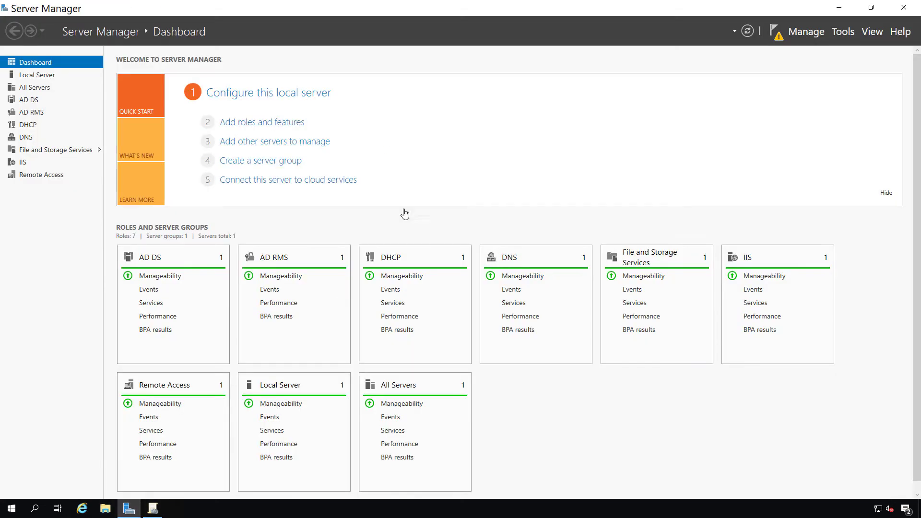
{"action": "left_click", "coordinate": [842, 31]}
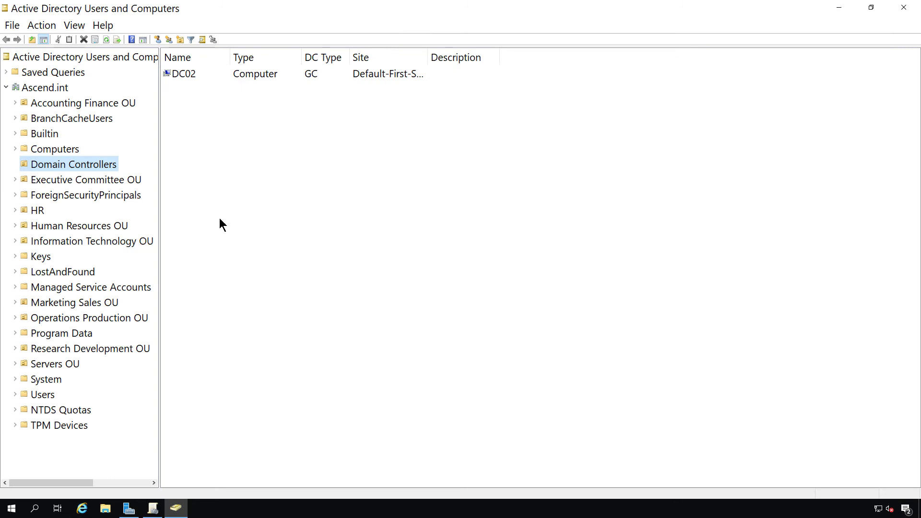
{"action": "left_click", "coordinate": [43, 394]}
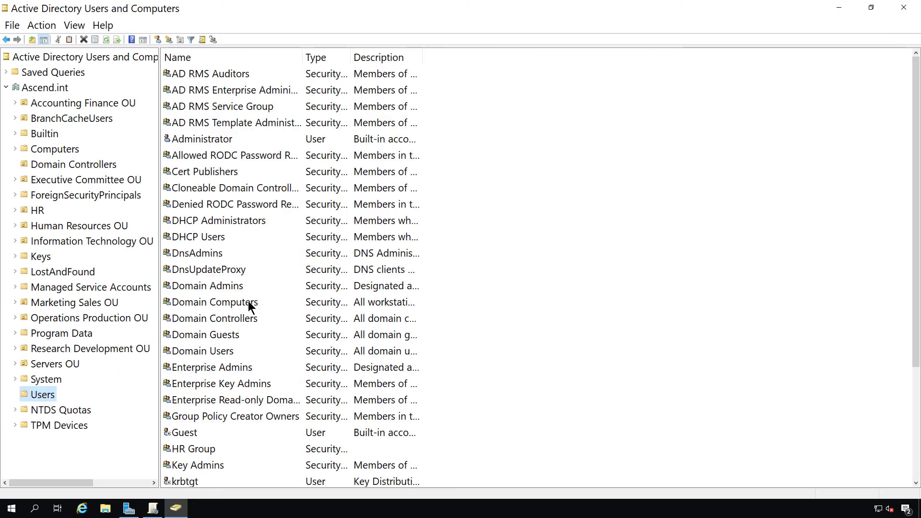
{"action": "scroll", "scroll_direction": "down", "scroll_amount": 3}
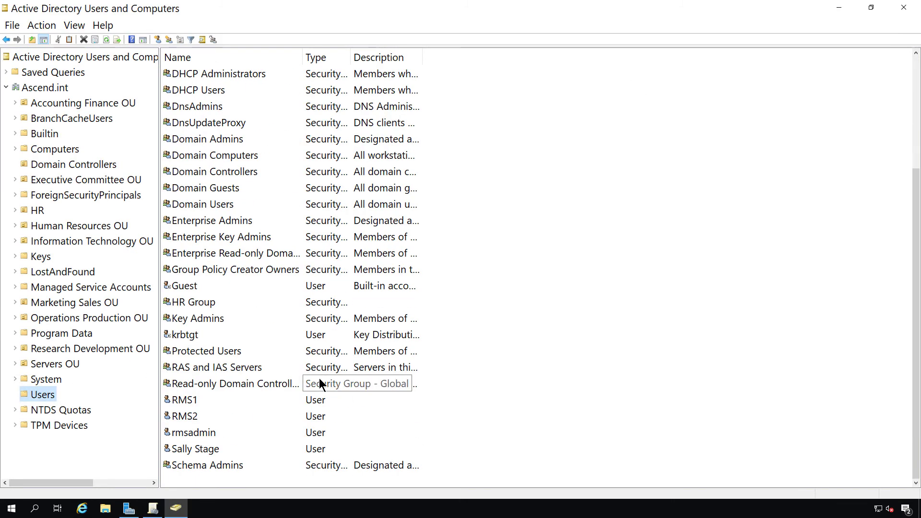
{"action": "right_click", "coordinate": [196, 449]}
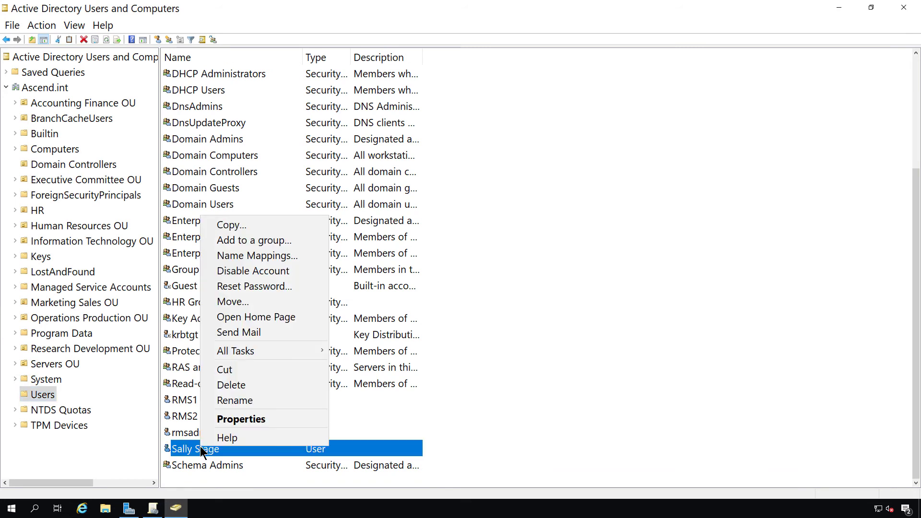
{"action": "left_click", "coordinate": [253, 286]}
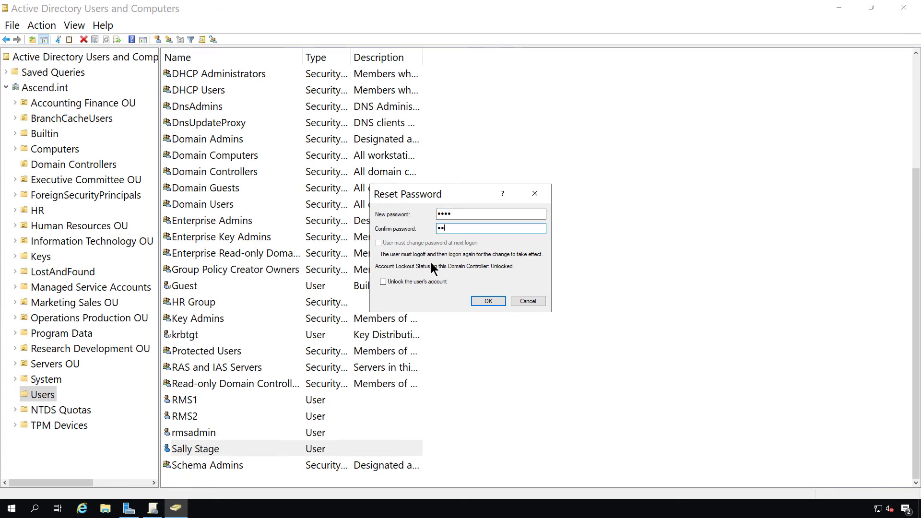
{"action": "left_click", "coordinate": [488, 301]}
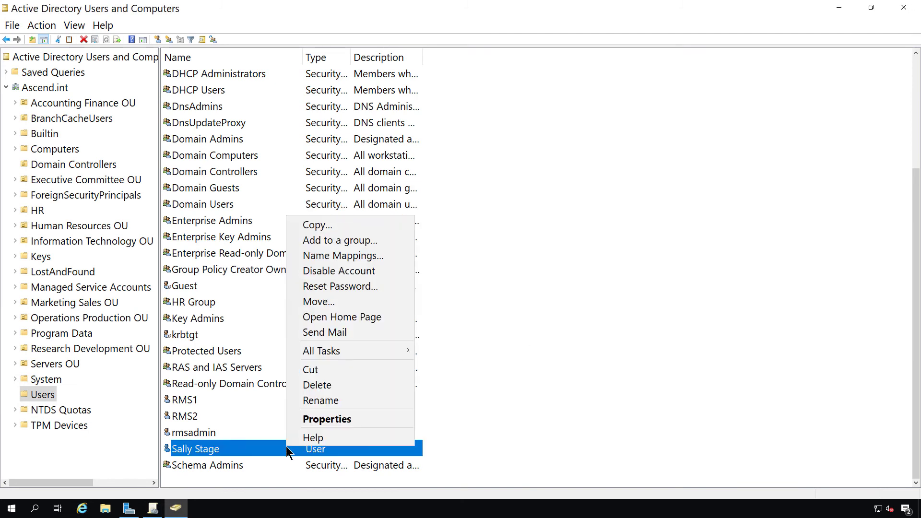
{"action": "mouse_move", "coordinate": [321, 350]}
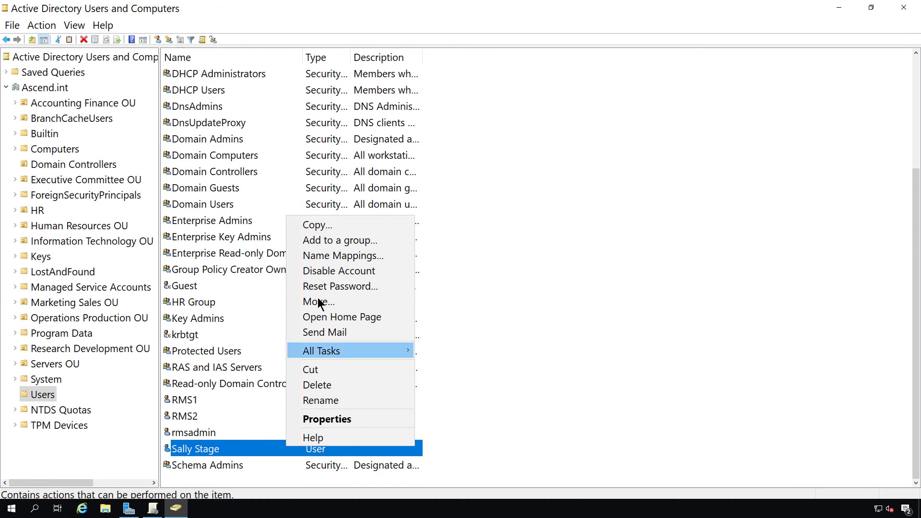
{"action": "left_click", "coordinate": [339, 286]}
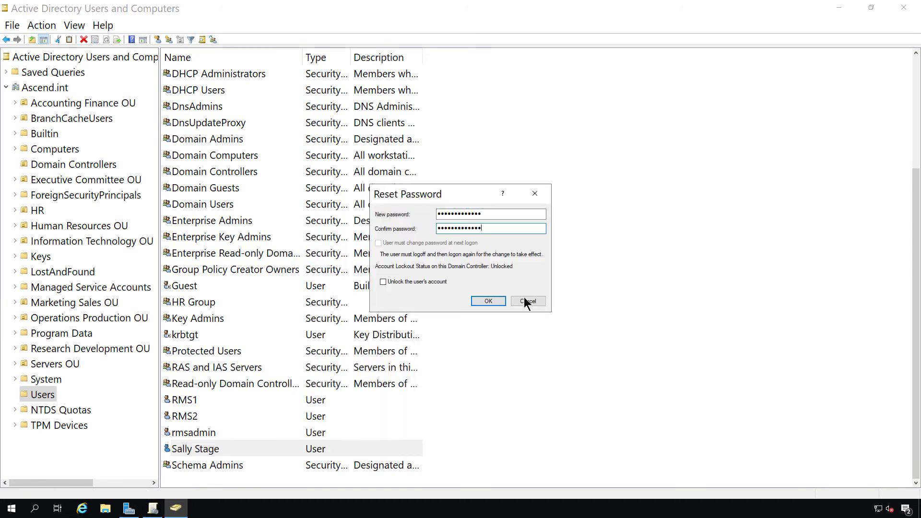
{"action": "mouse_move", "coordinate": [476, 262]}
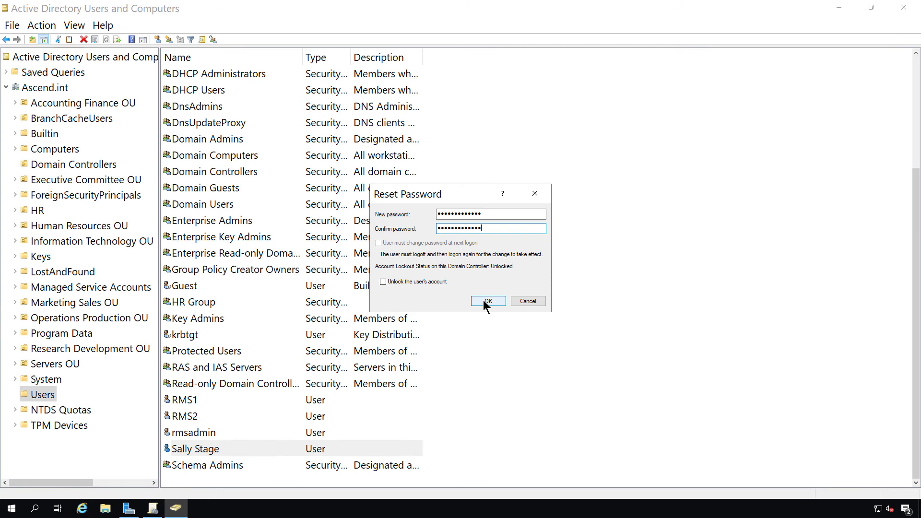
{"action": "left_click", "coordinate": [487, 301]}
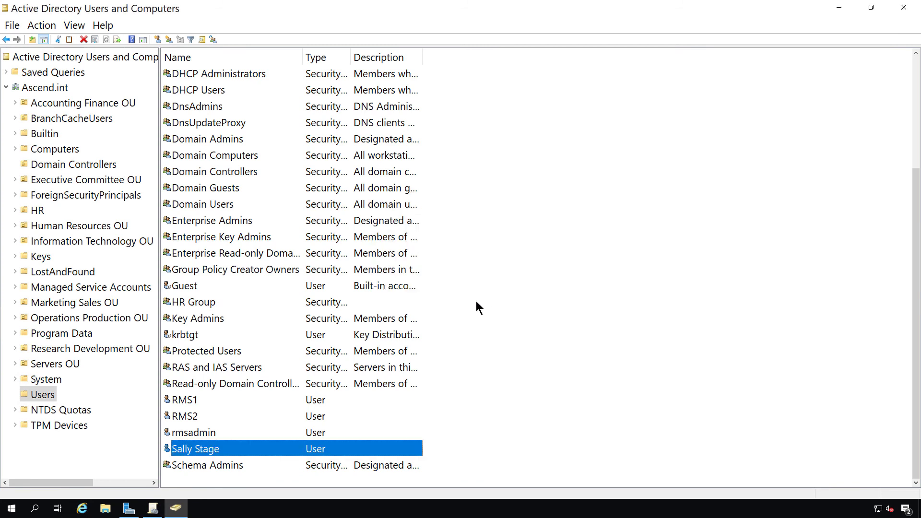
{"action": "mouse_move", "coordinate": [370, 388]}
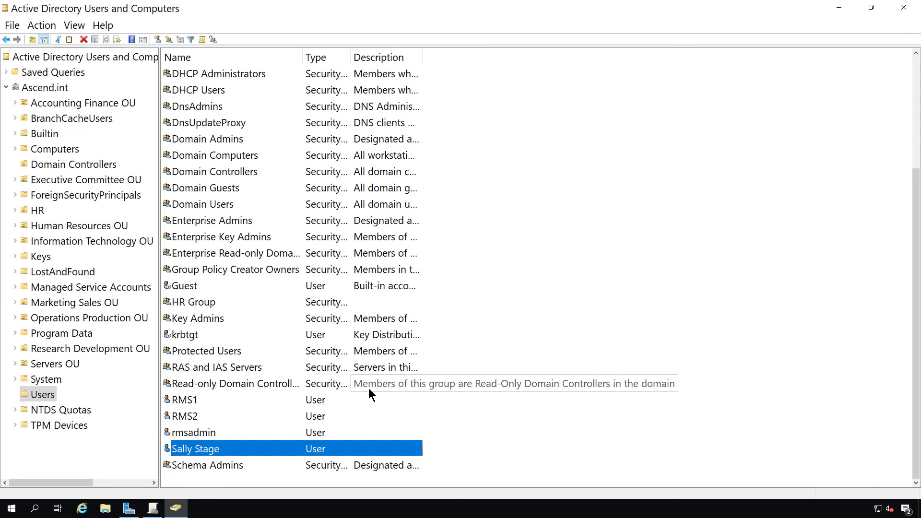
{"action": "mouse_move", "coordinate": [385, 384]}
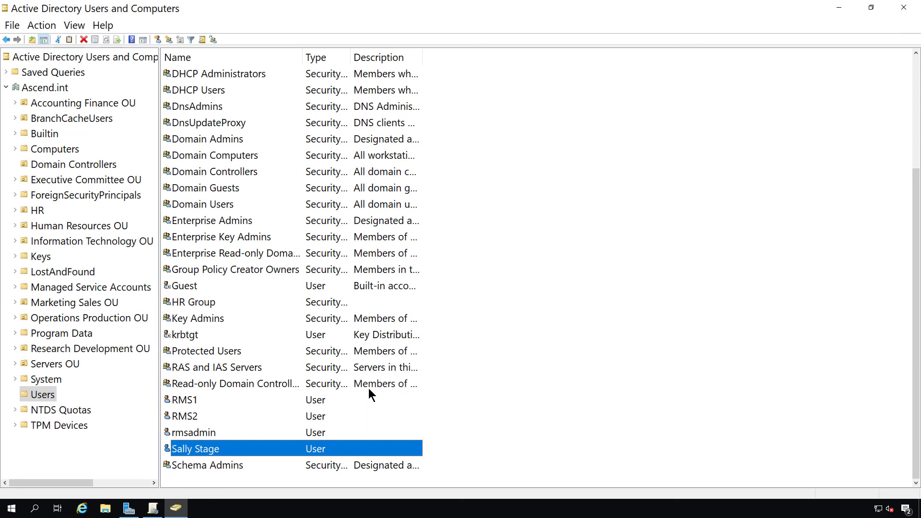